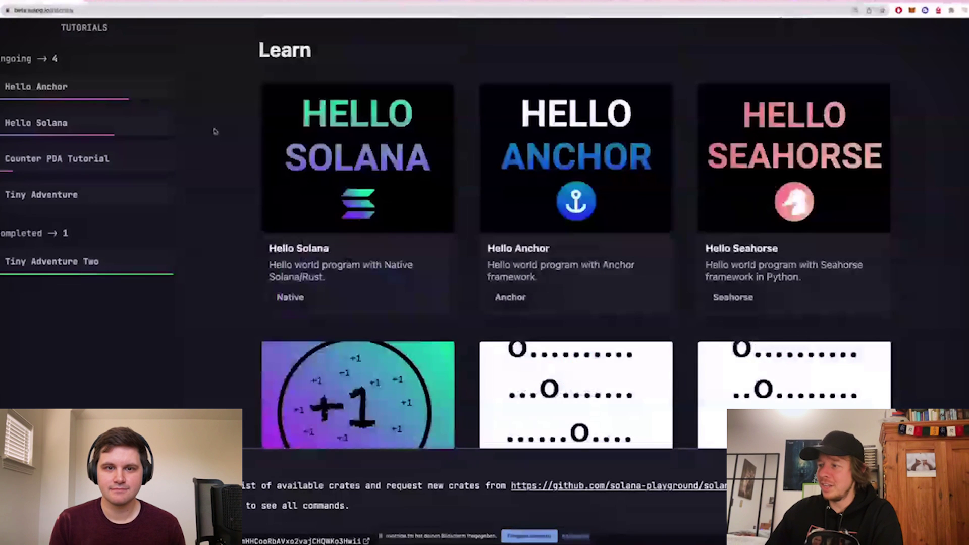
- Scroll the Learn page to the Counter PDA and Tiny Adventure tutorials and select Tiny Adventure
{"action": "scroll", "scroll_direction": "down", "scroll_amount": 3}
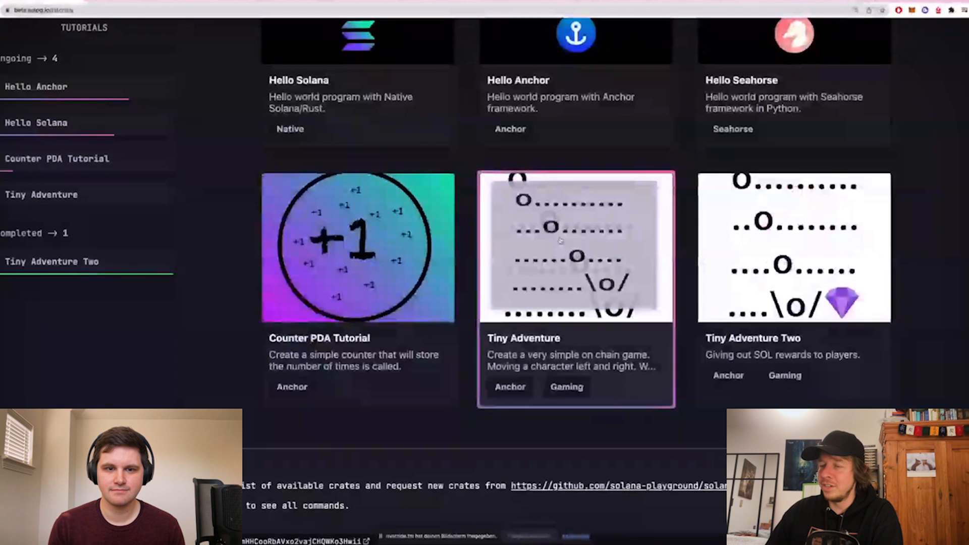
{"action": "left_click", "coordinate": [575, 252]}
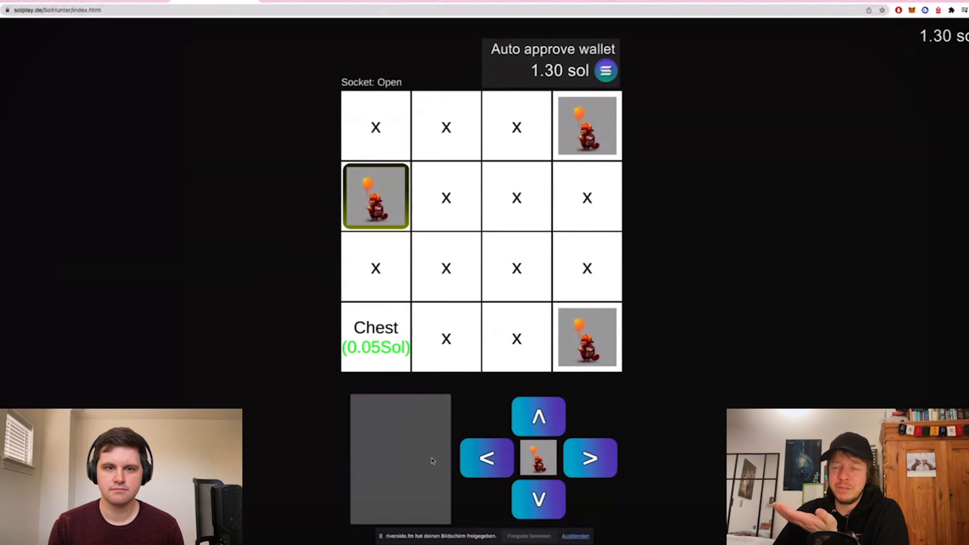
{"action": "mouse_move", "coordinate": [352, 241]}
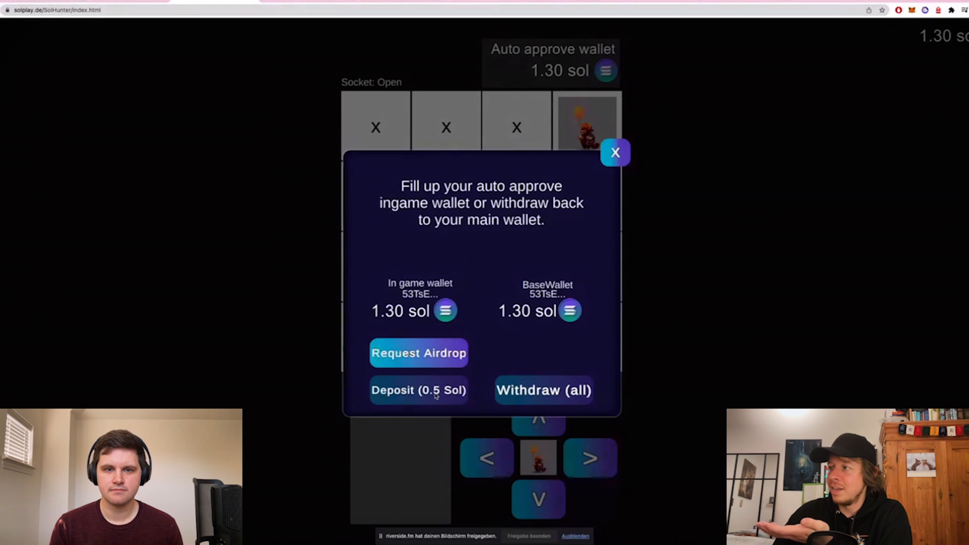
{"action": "left_click", "coordinate": [615, 152]}
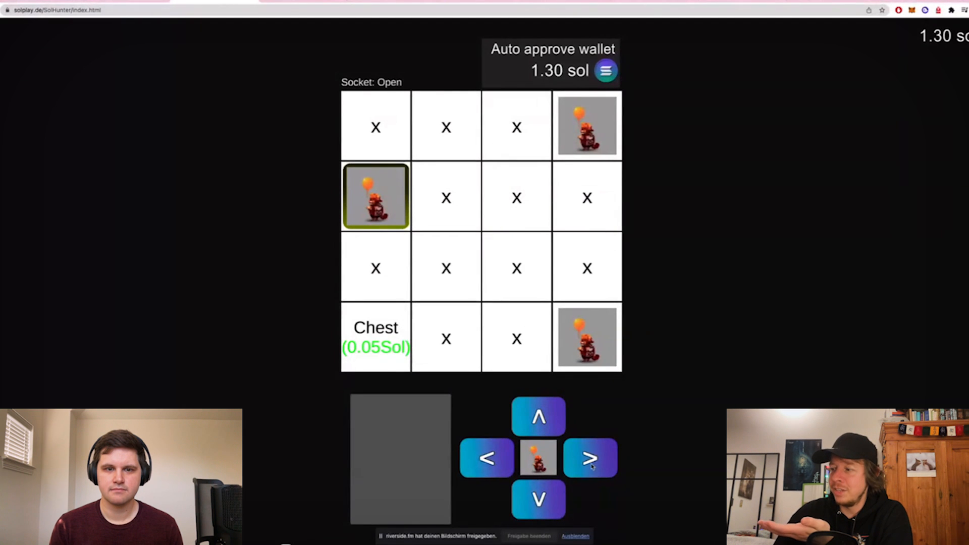
- Move down onto the chest, then right along the bottom row, reaching 1.40 sol
{"action": "left_click", "coordinate": [590, 458]}
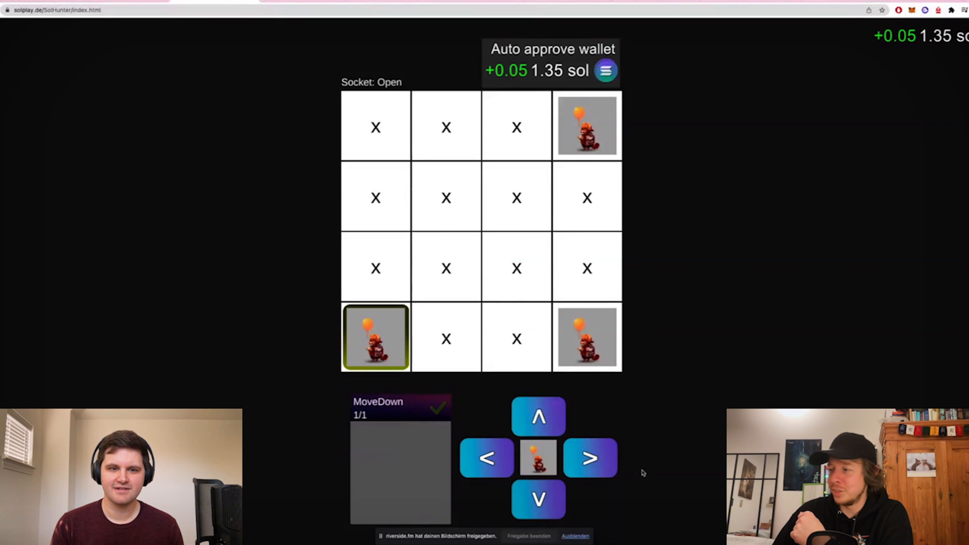
{"action": "left_click", "coordinate": [590, 458]}
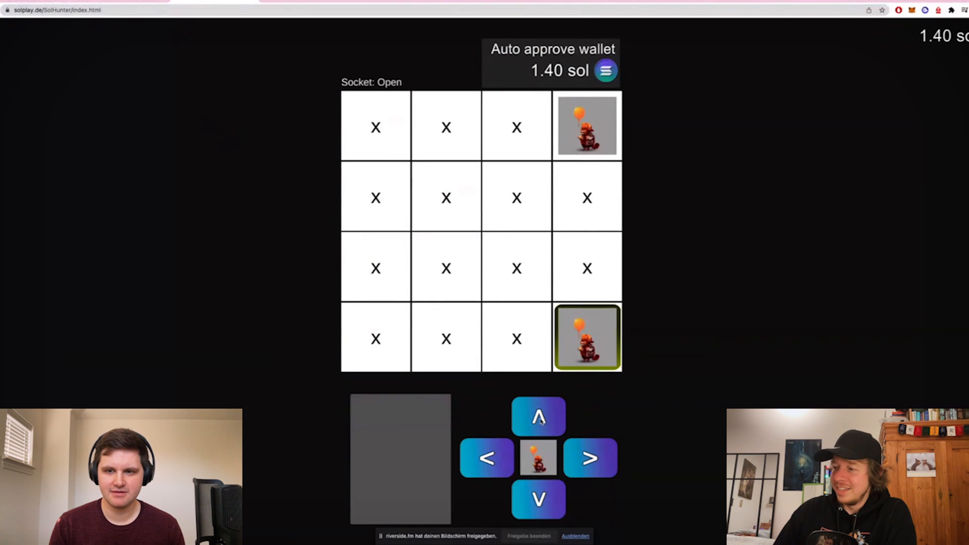
- Move the character up, left twice, then up again to the second row
{"action": "left_click", "coordinate": [537, 418]}
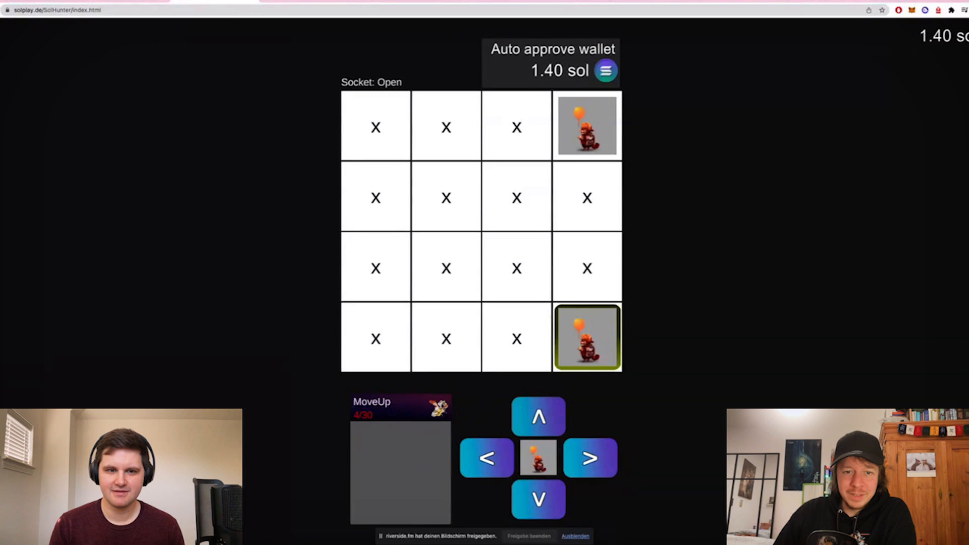
{"action": "left_click", "coordinate": [538, 416]}
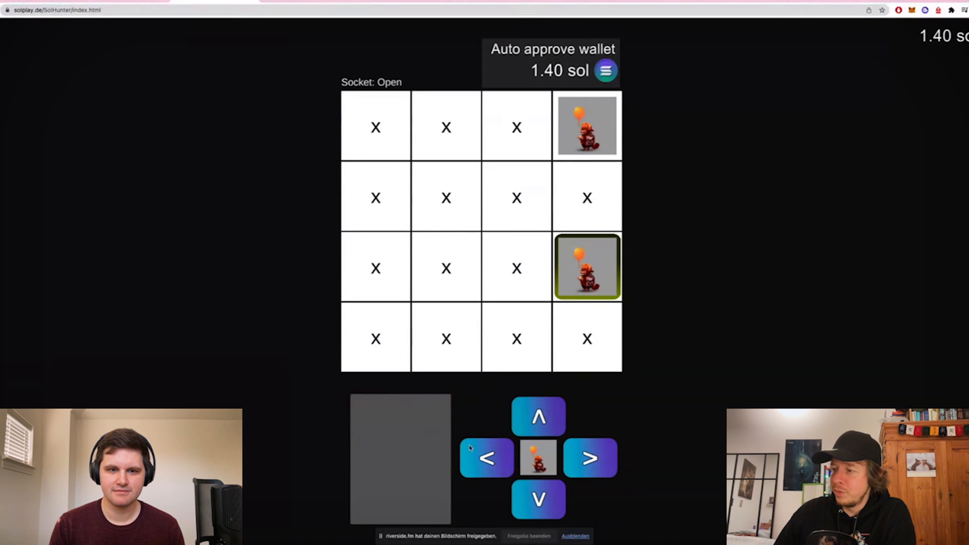
{"action": "left_click", "coordinate": [486, 458]}
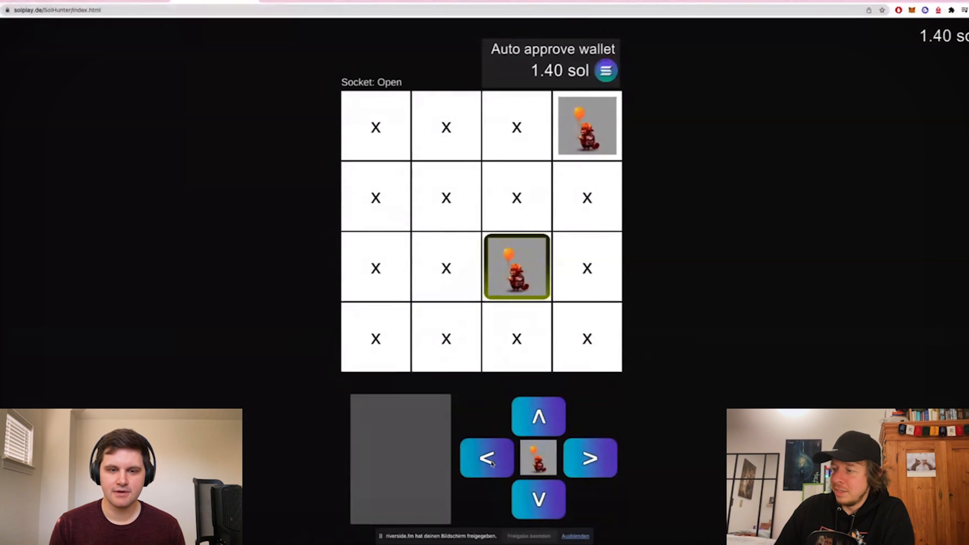
{"action": "left_click", "coordinate": [486, 458]}
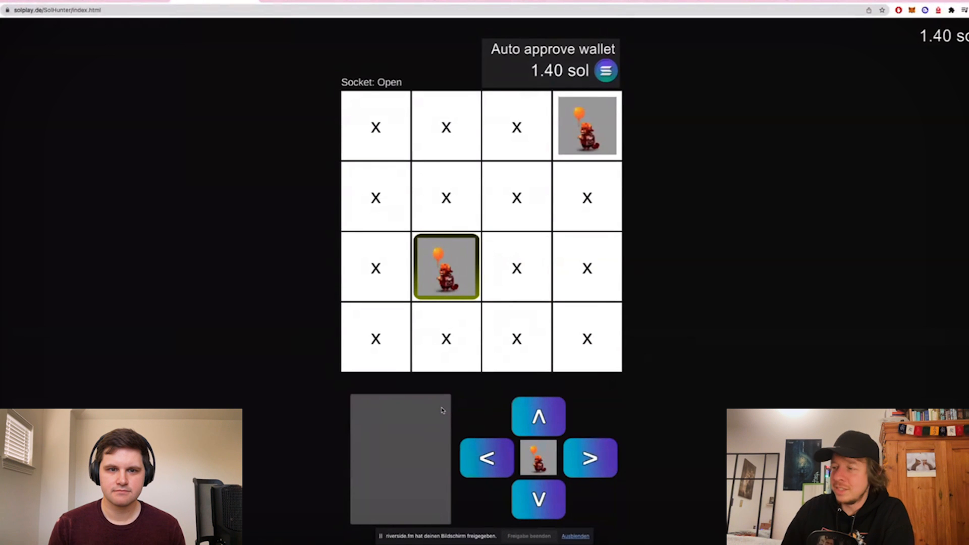
{"action": "left_click", "coordinate": [538, 416]}
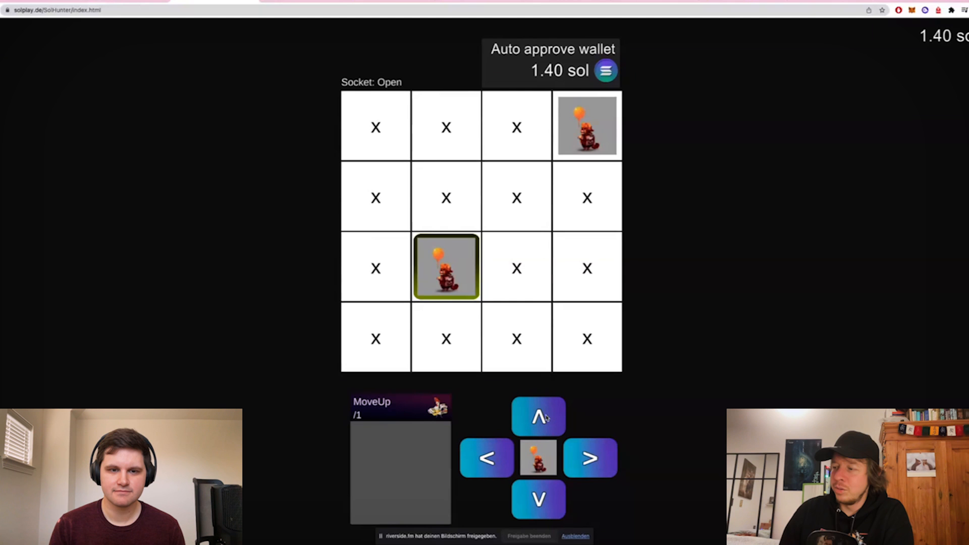
{"action": "left_click", "coordinate": [538, 416]}
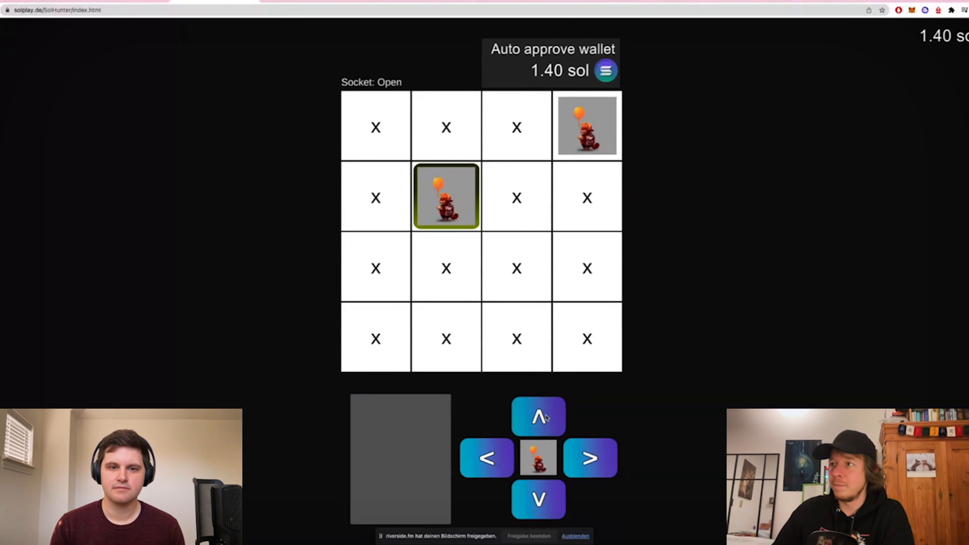
{"action": "mouse_move", "coordinate": [347, 174]}
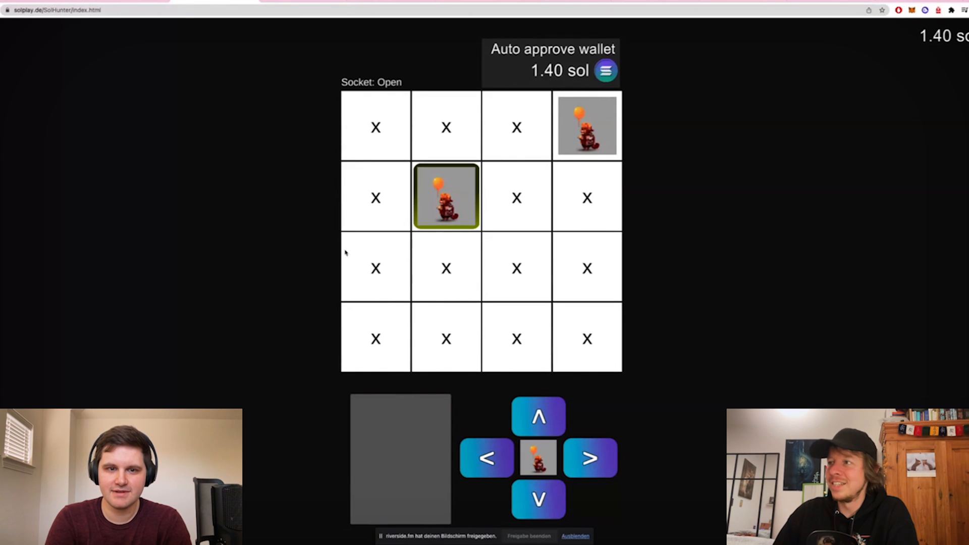
{"action": "mouse_move", "coordinate": [300, 27]}
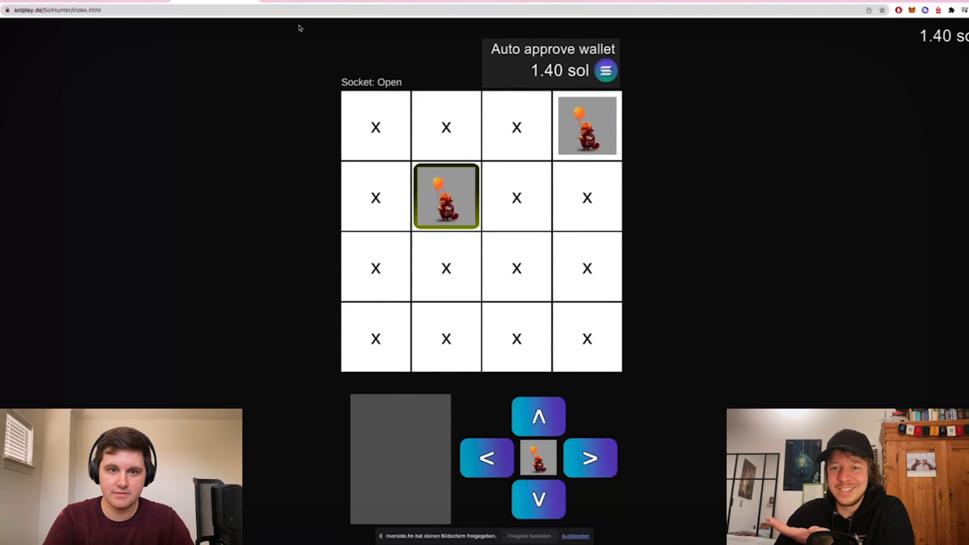
{"action": "mouse_move", "coordinate": [312, 41]}
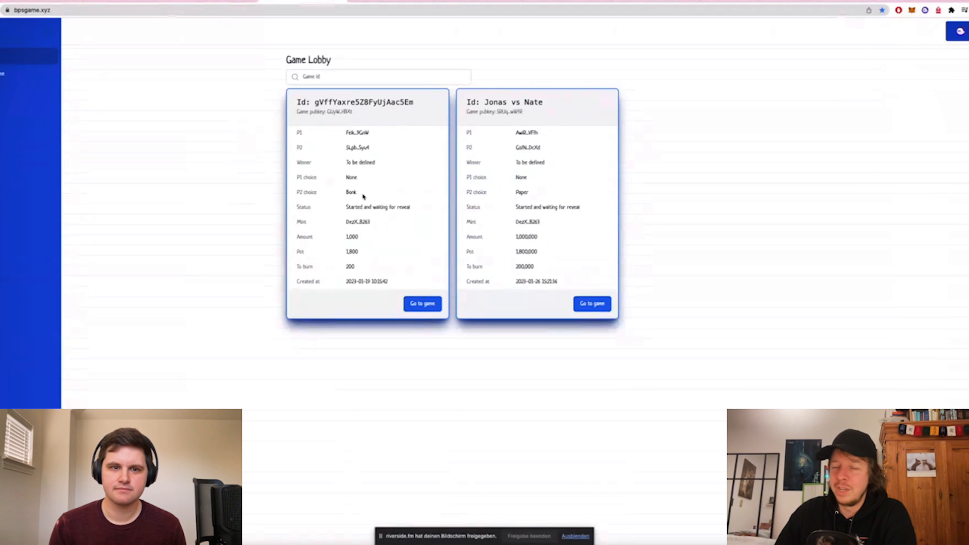
{"action": "left_click_drag", "start_coordinate": [300, 222], "coordinate": [364, 251]}
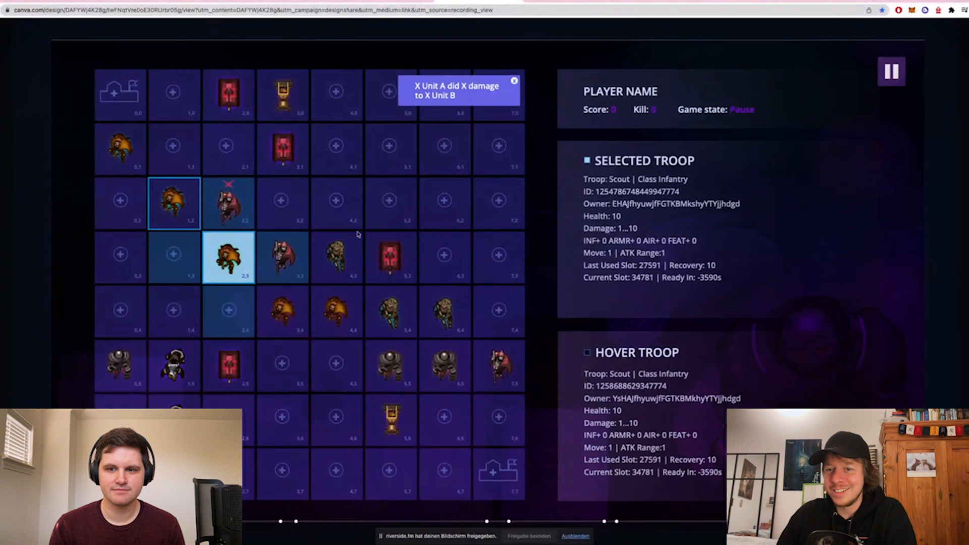
{"action": "mouse_move", "coordinate": [358, 302]}
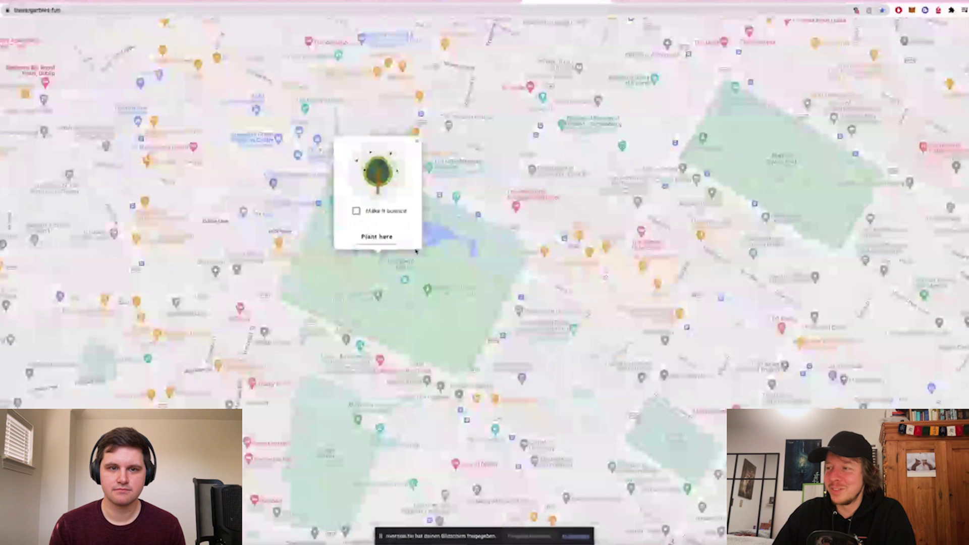
- Plant the tree near St Stephen's Green and enter the wallet password to unlock
{"action": "left_click", "coordinate": [375, 238]}
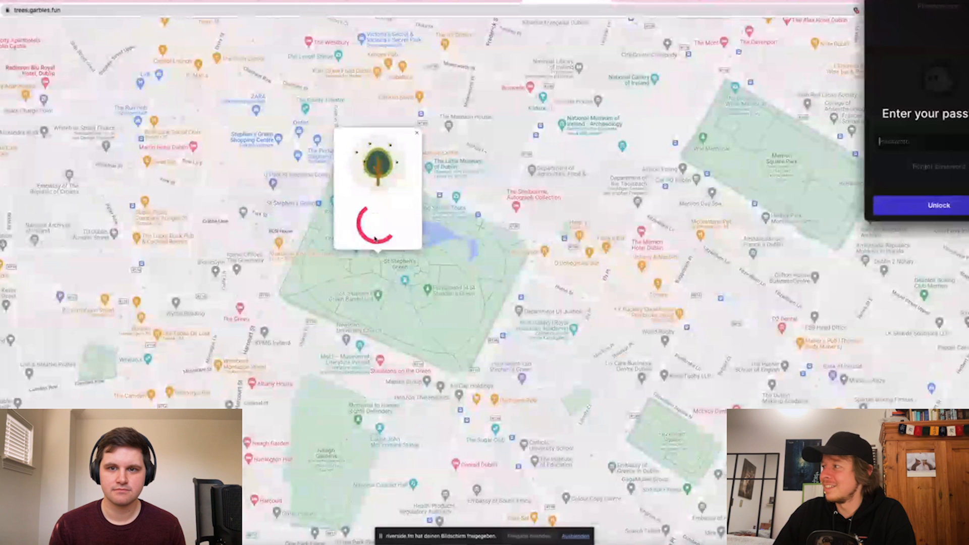
{"action": "type", "text": "••"}
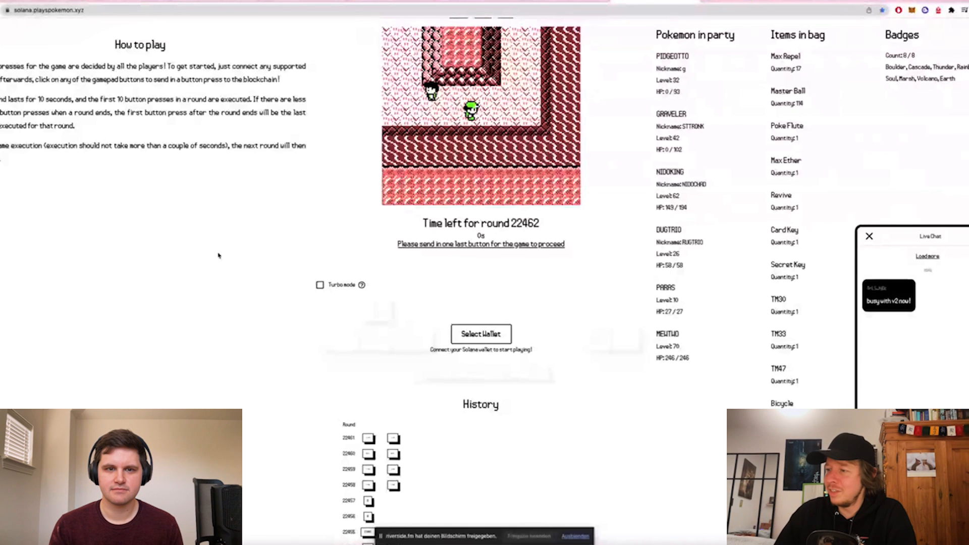
- Scroll down to the History section showing button presses per round
{"action": "scroll", "scroll_direction": "down", "scroll_amount": 3}
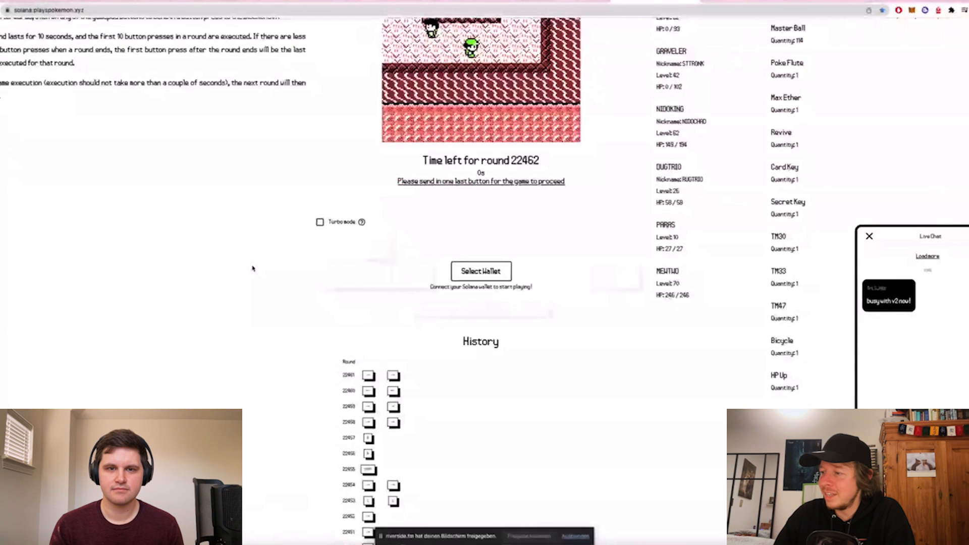
{"action": "scroll", "scroll_direction": "down", "scroll_amount": 3}
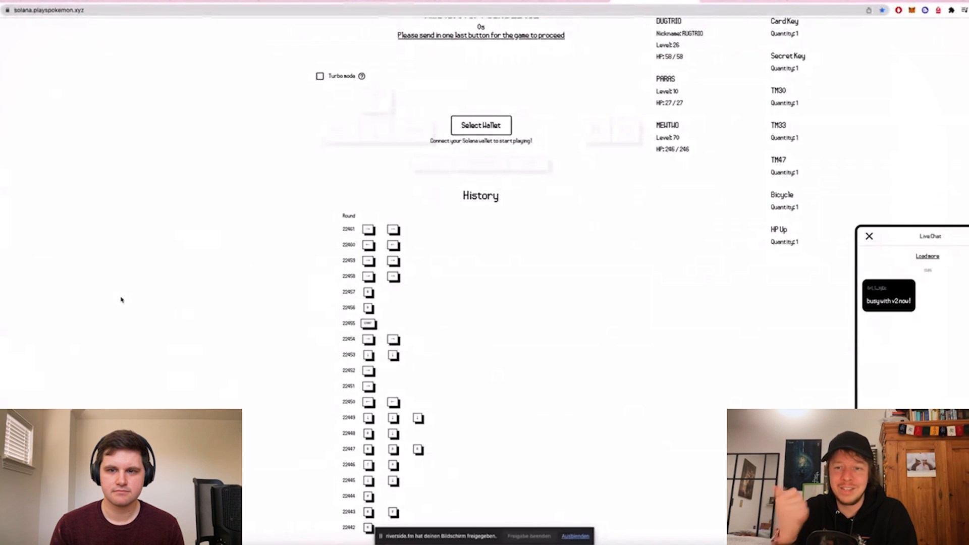
{"action": "mouse_move", "coordinate": [247, 304]}
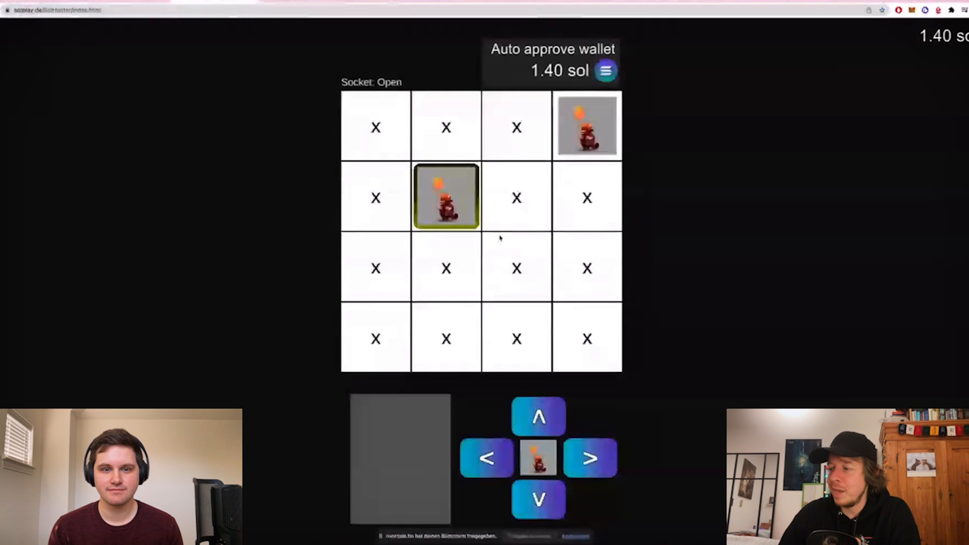
- Send a MoveDown transaction to shift the character one row down
{"action": "left_click", "coordinate": [539, 501]}
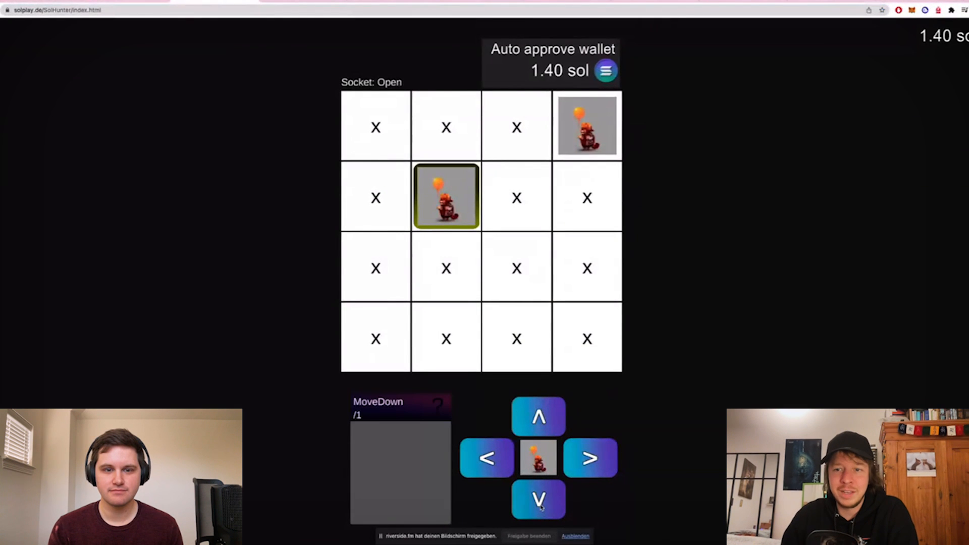
{"action": "left_click", "coordinate": [538, 500]}
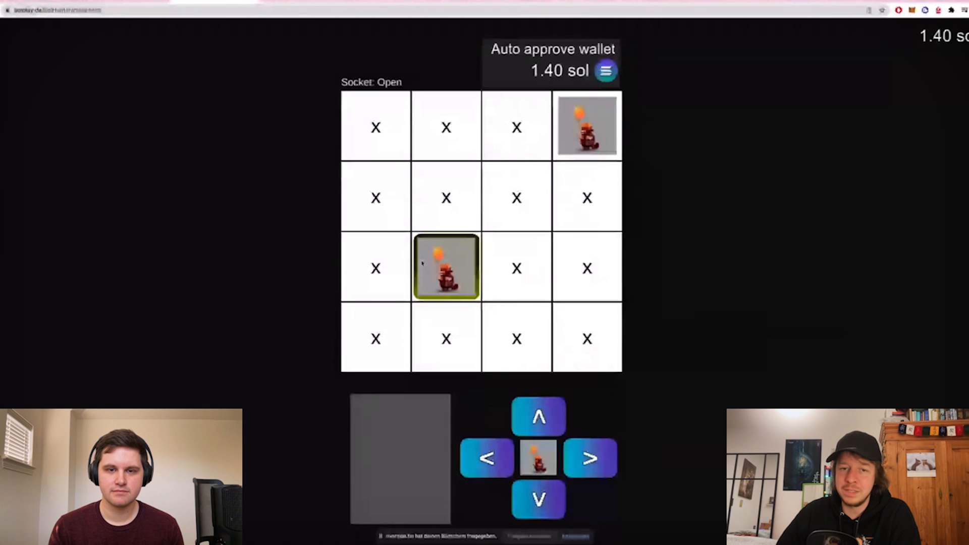
{"action": "left_click", "coordinate": [538, 417]}
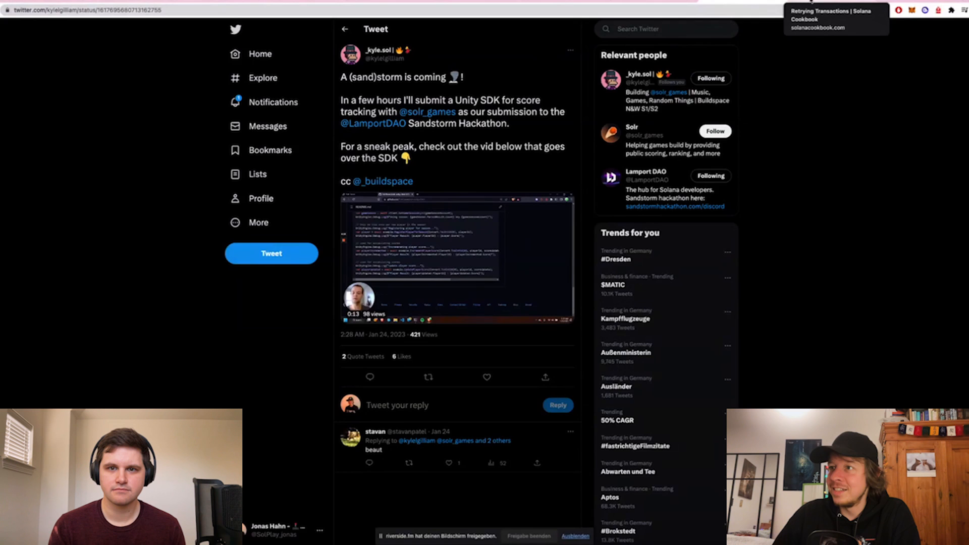
- Switch to the Solana Cookbook Retrying Transactions tab
{"action": "left_click", "coordinate": [832, 15]}
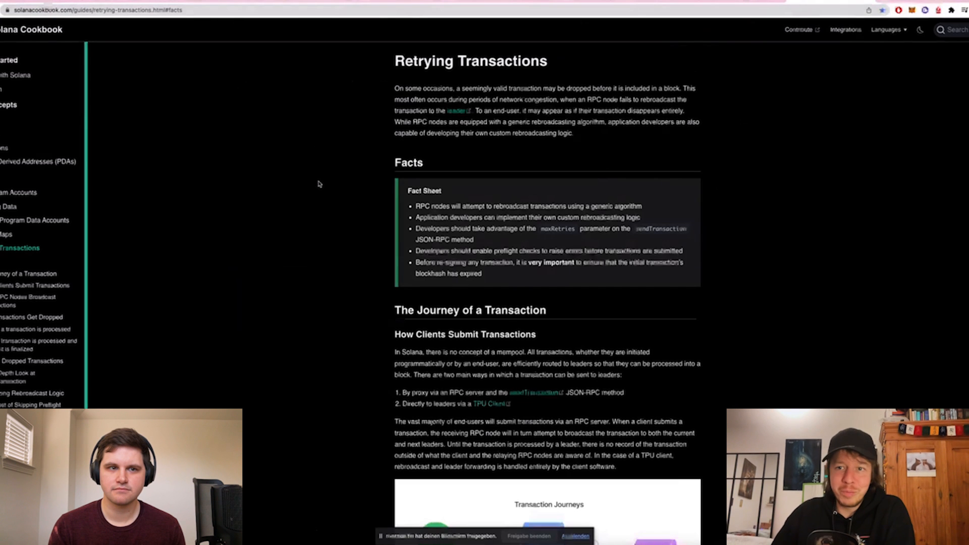